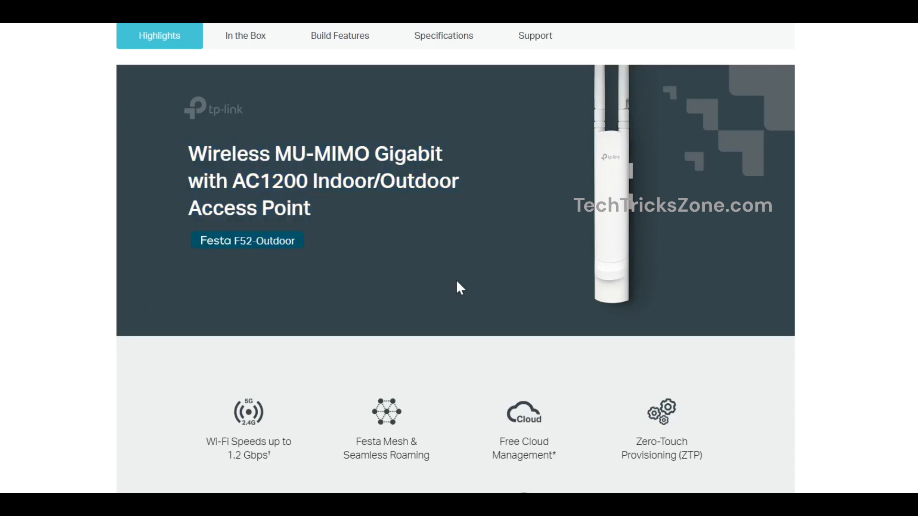
mouse_move(789, 369)
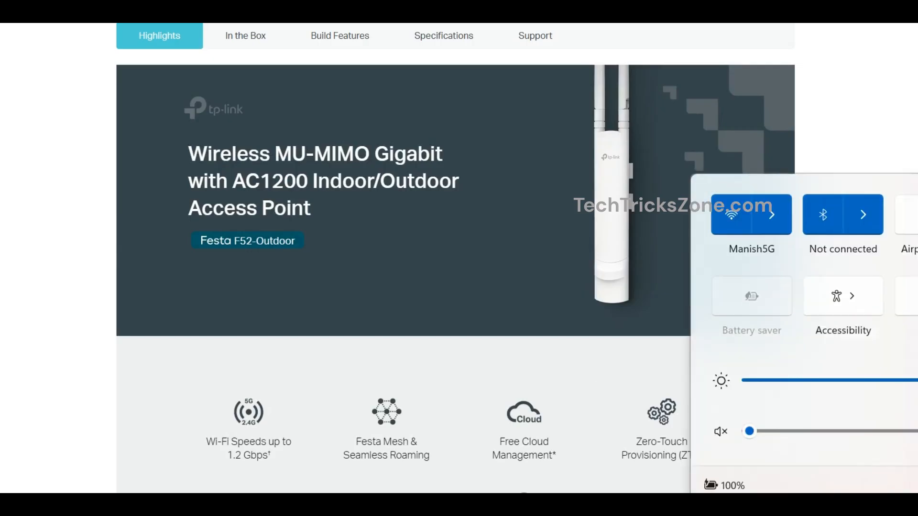
Connect the laptop to the open TP-Link_5GHz_DC9A91 Wi-Fi network from Quick Settings.
click(772, 214)
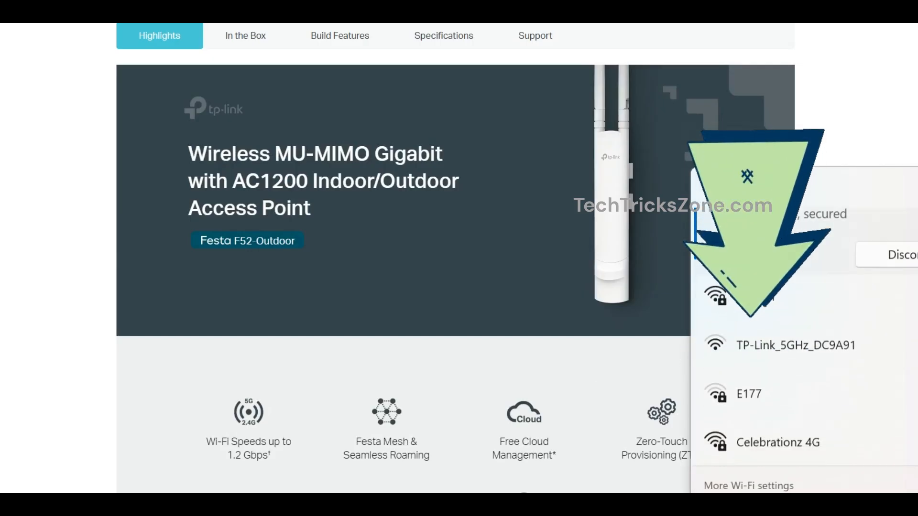
click(795, 345)
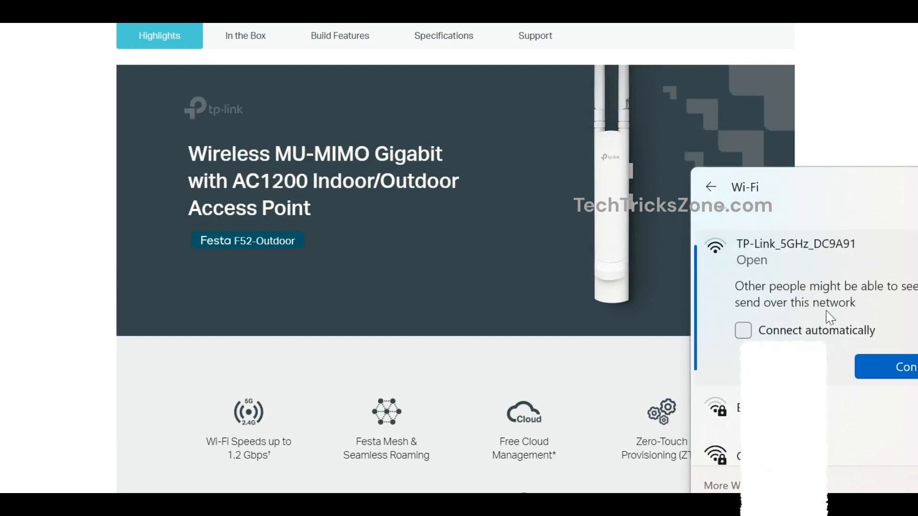
click(906, 367)
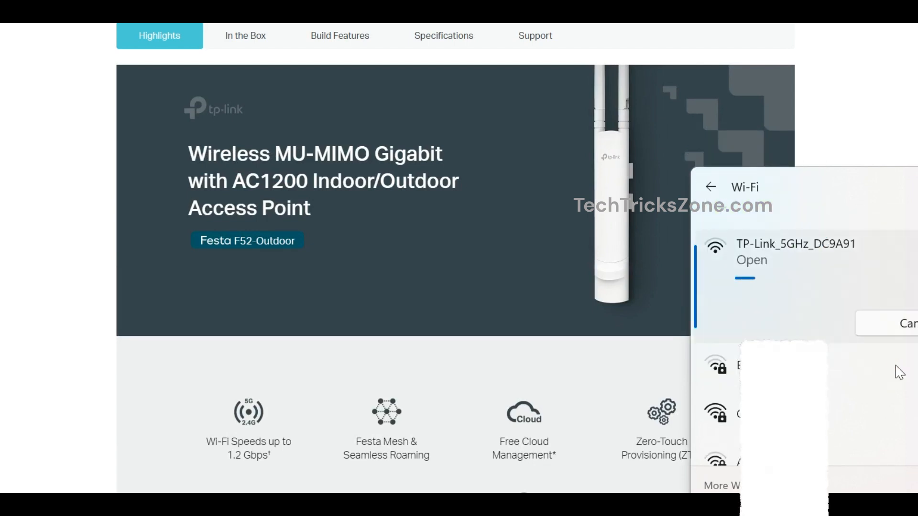
click(796, 252)
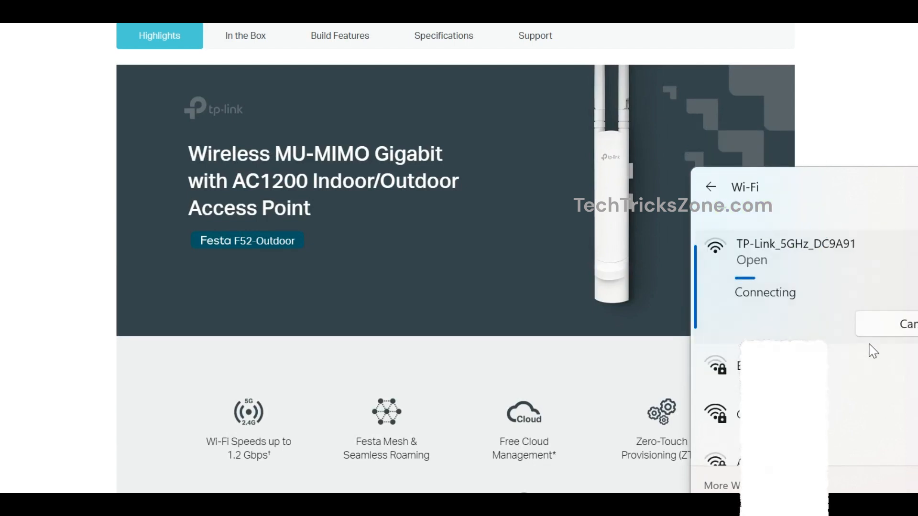
mouse_move(658, 373)
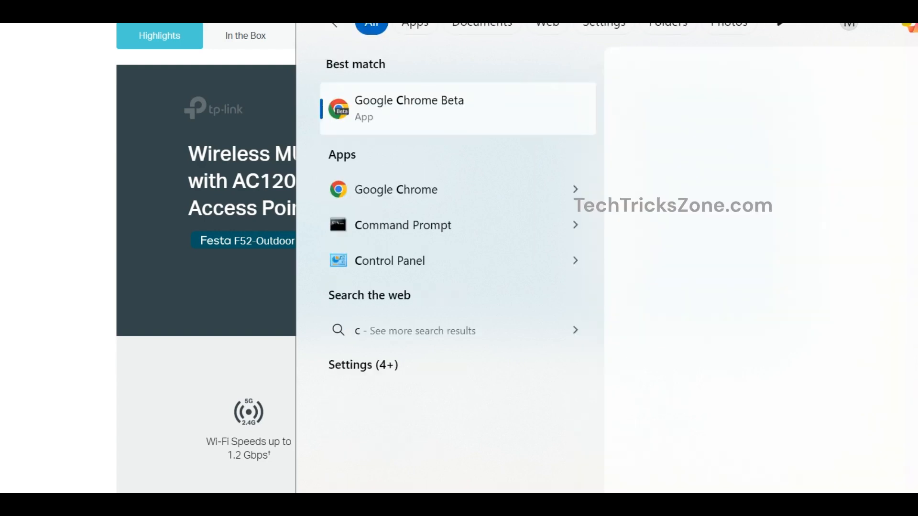
Open Control Panel and review the Wi-Fi 5 connection's address details.
text(ontr)
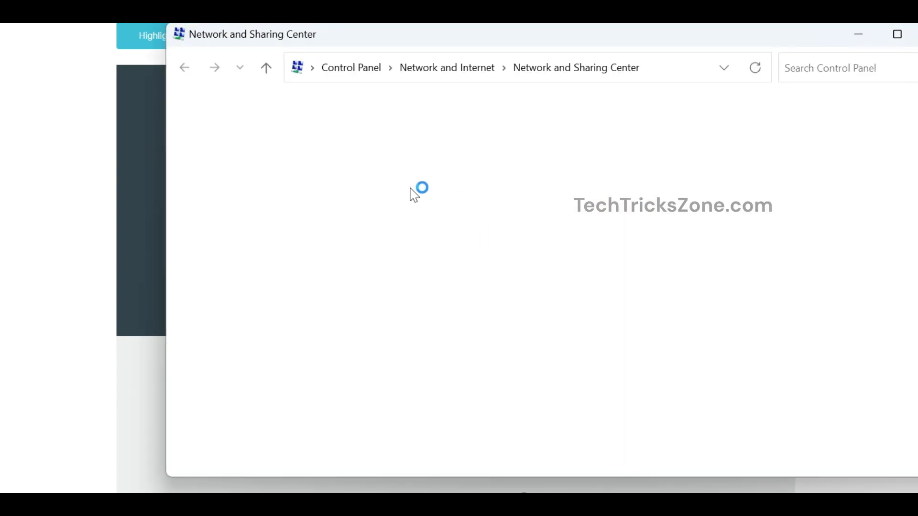
click(770, 177)
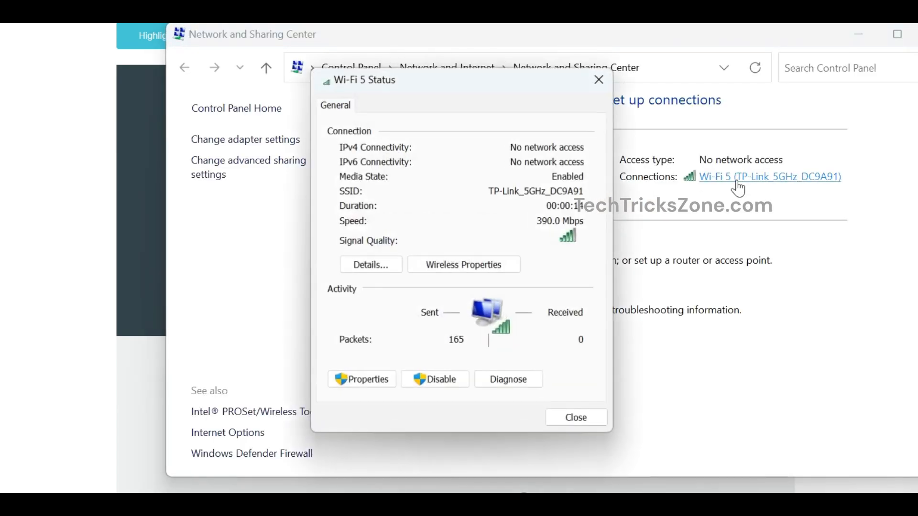
click(370, 265)
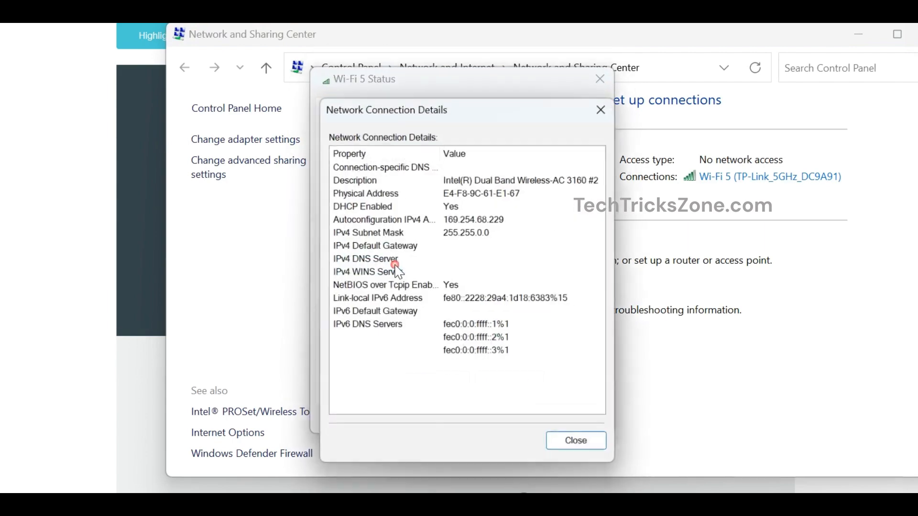
click(600, 110)
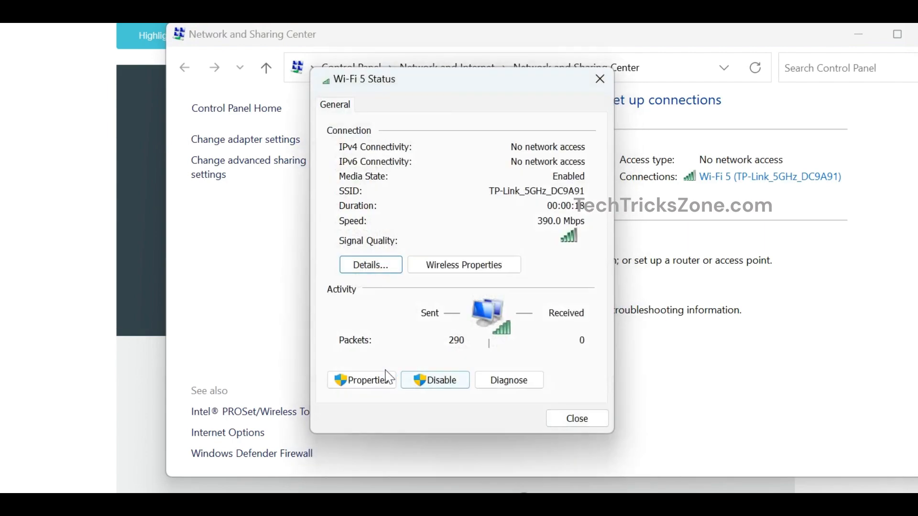
Give the Wi-Fi 5 adapter a static IPv4 address on 192.168.0.
click(362, 380)
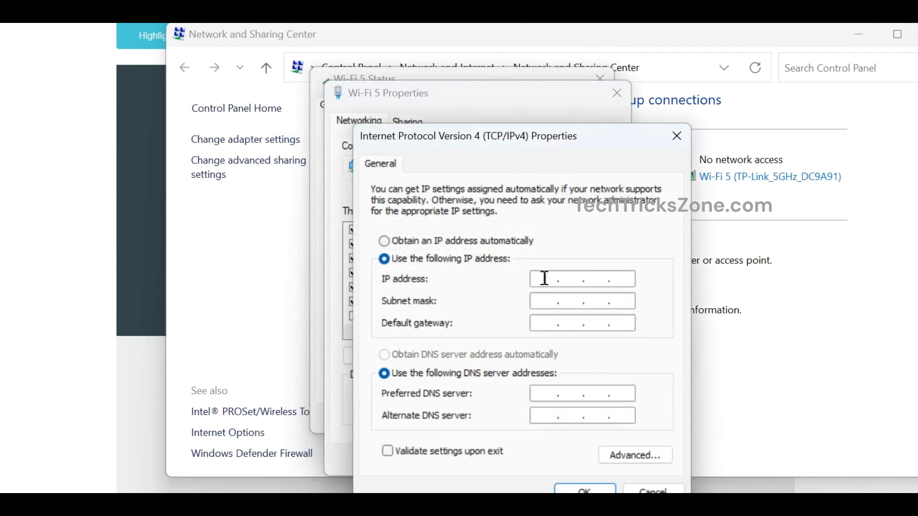
text(192.168.0.)
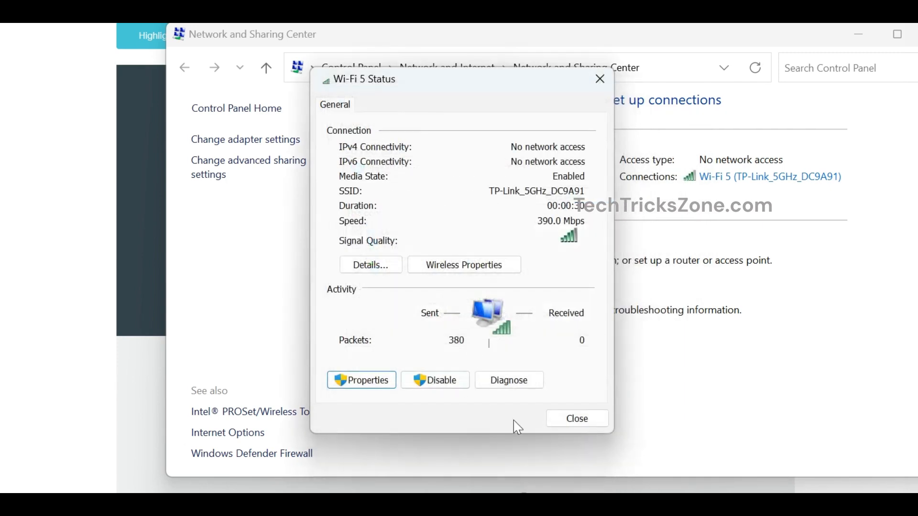
click(576, 418)
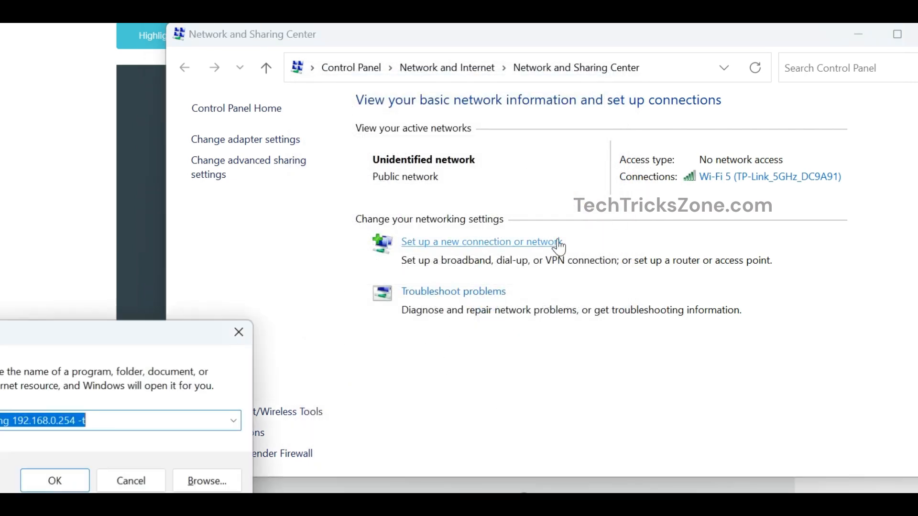
Run a continuous ping to 192.168.0.254 in Command Prompt.
click(54, 481)
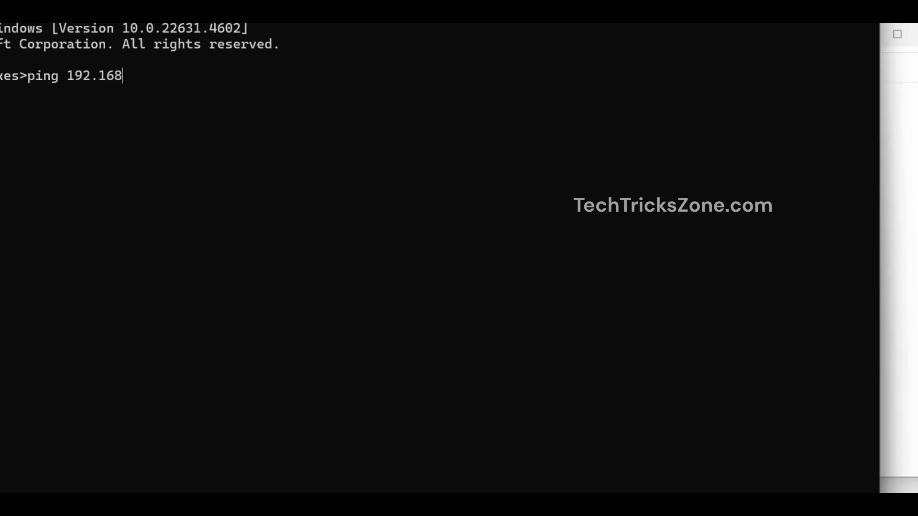
text(.0.25)
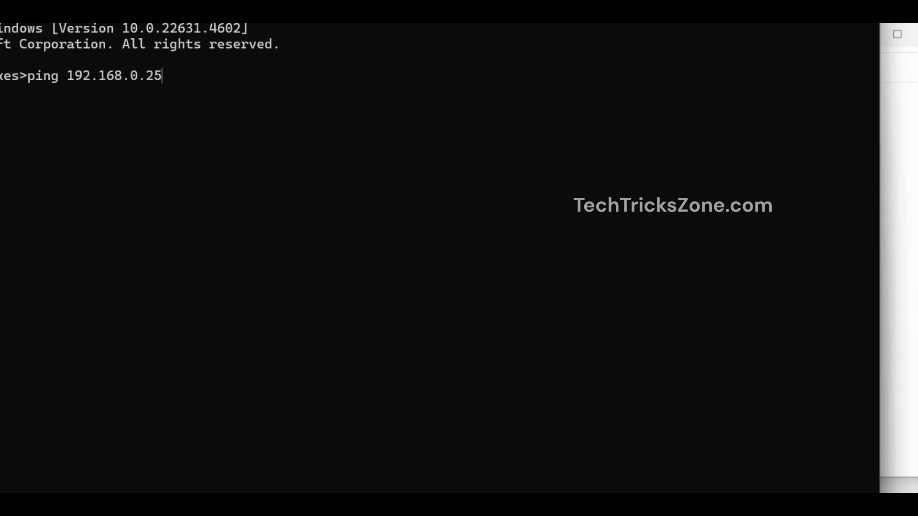
key(Return)
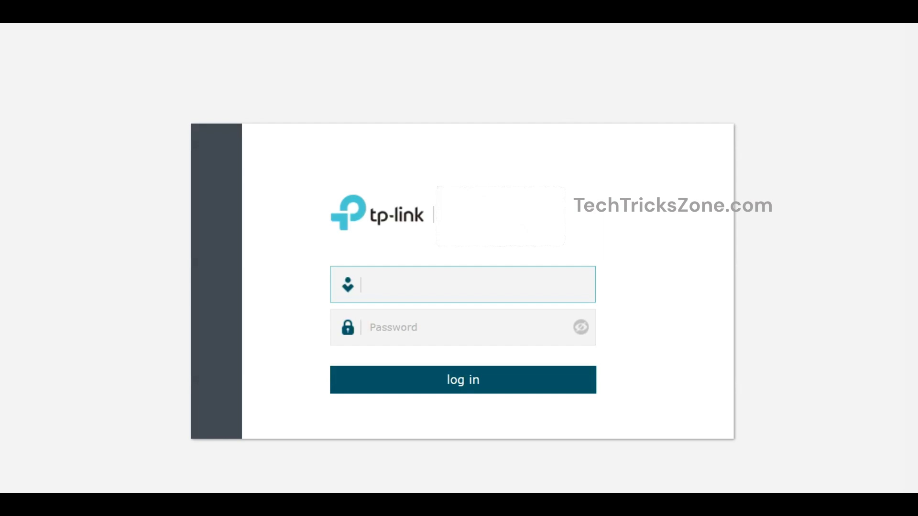
Log in with default admin credentials and enter new username admin with its password.
text(adm)
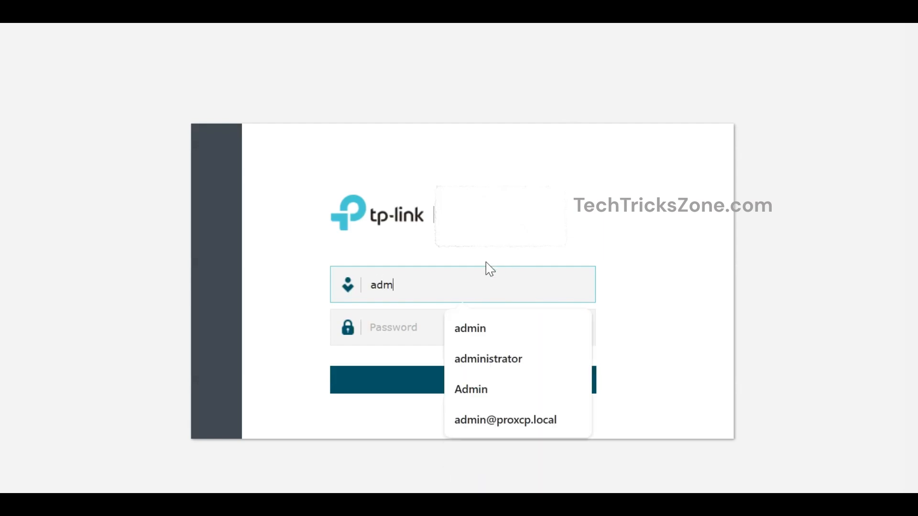
click(469, 329)
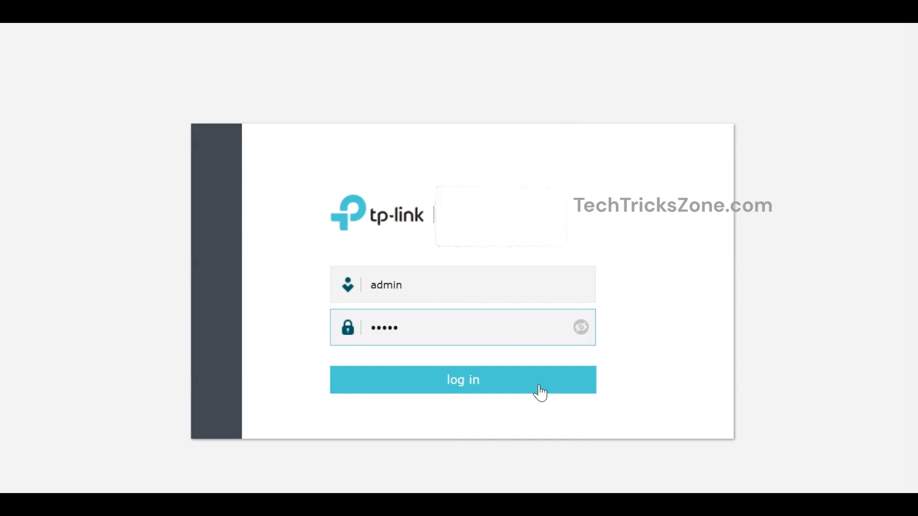
click(462, 380)
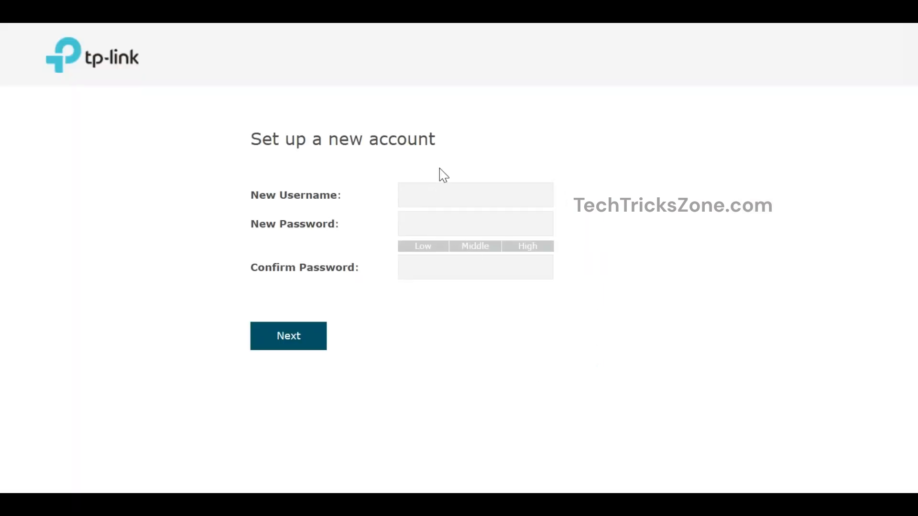
text(adm)
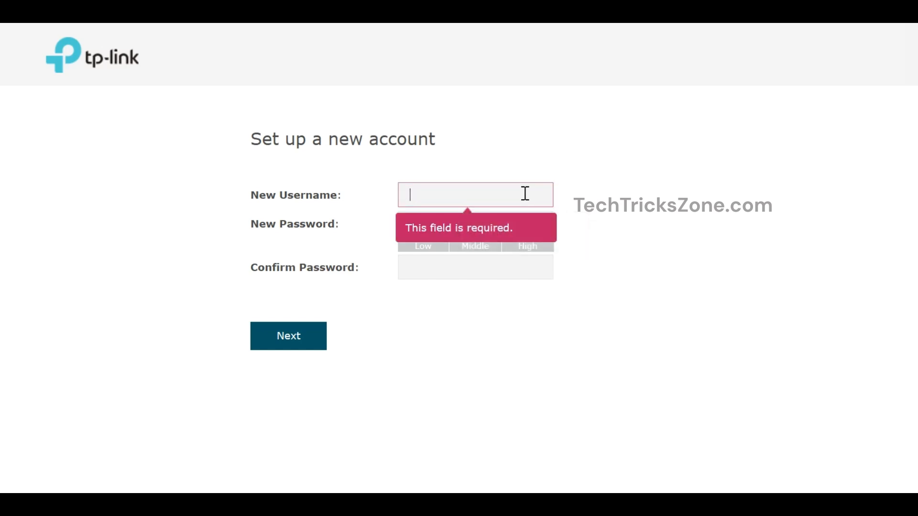
text(roo)
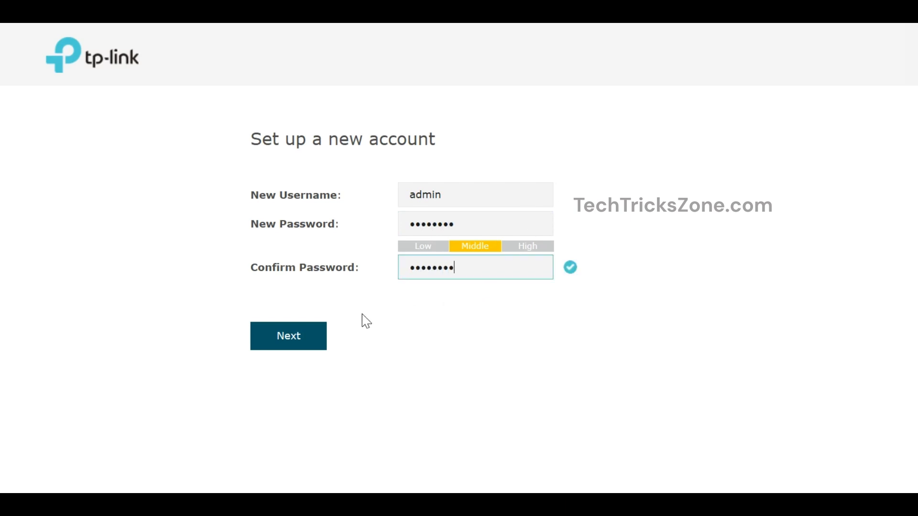
Submit the new admin account, name the 2.4GHz network FEST52_2.4G, and begin its password.
click(288, 336)
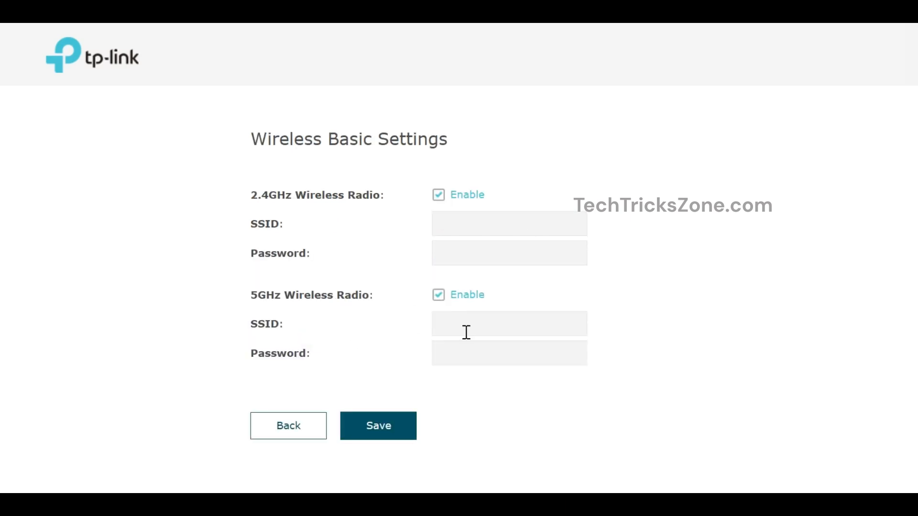
mouse_move(402, 256)
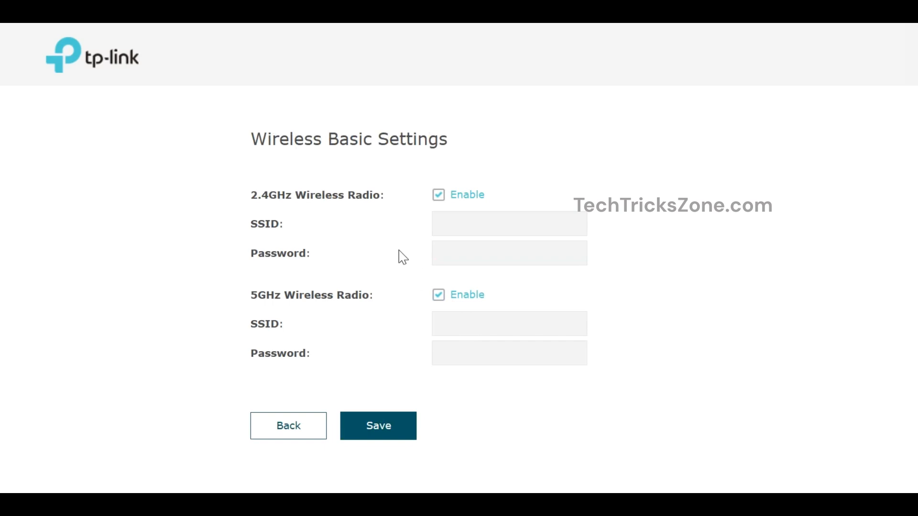
mouse_move(451, 221)
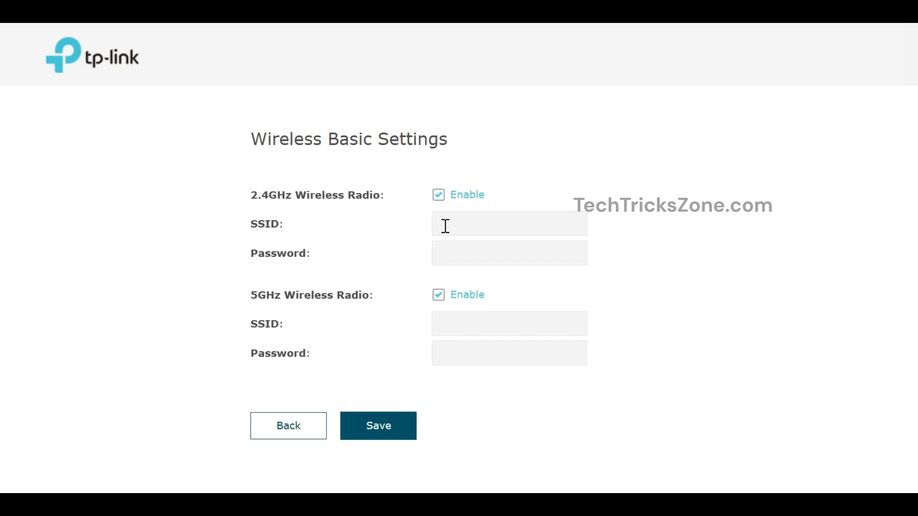
text(TST)
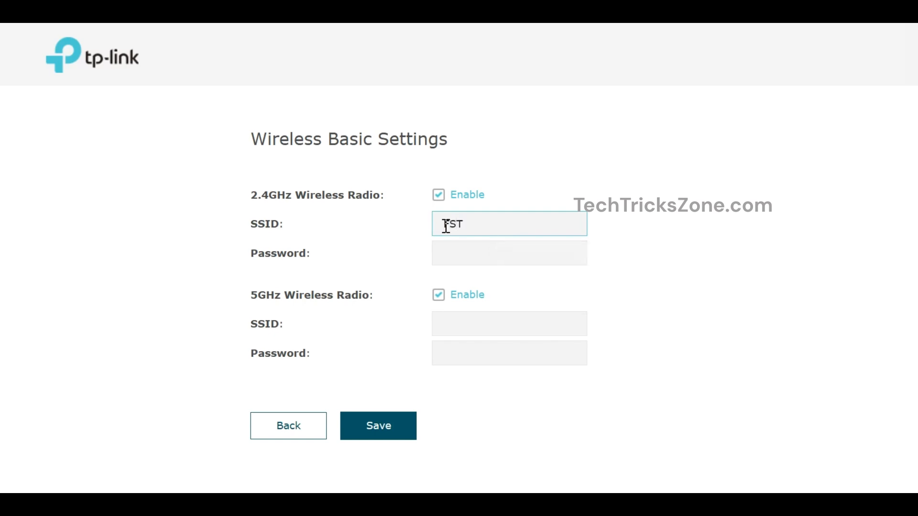
text(EST52)
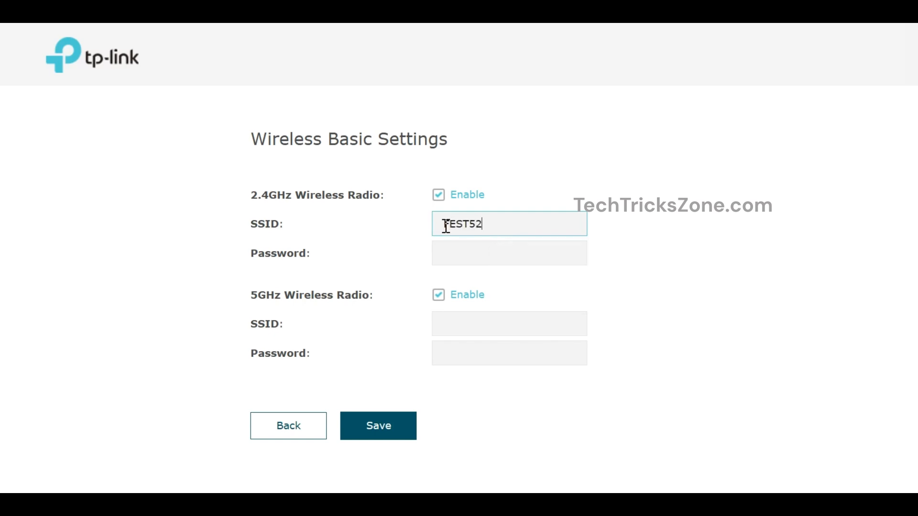
text(2.4G)
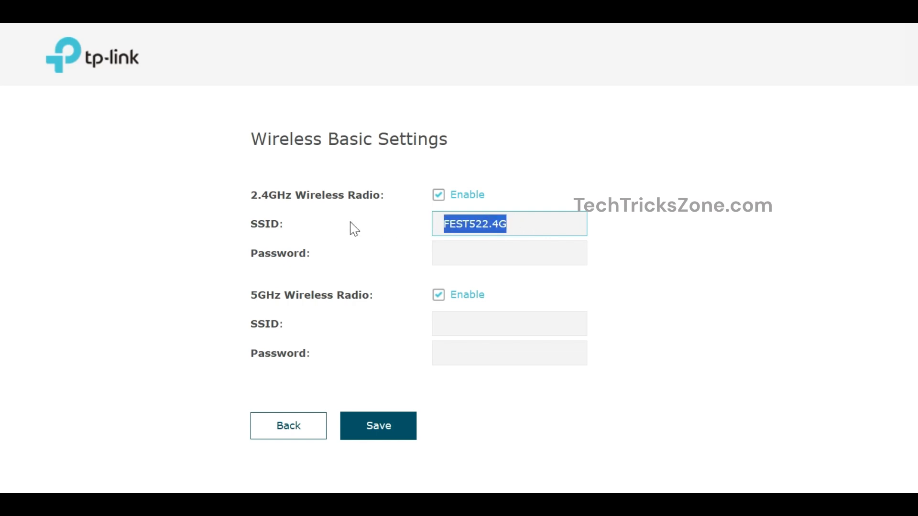
click(508, 223)
text(_)
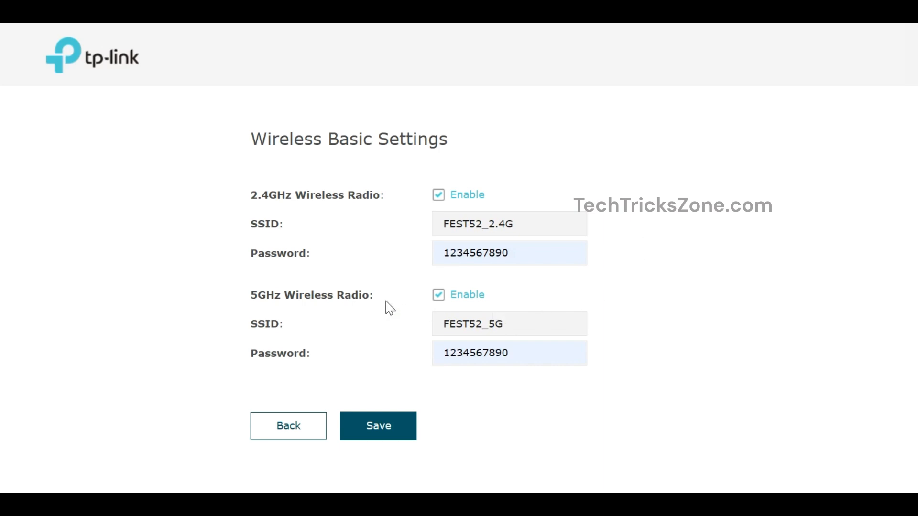
Save the FEST52 wireless settings and confirm connection to the new network.
click(379, 426)
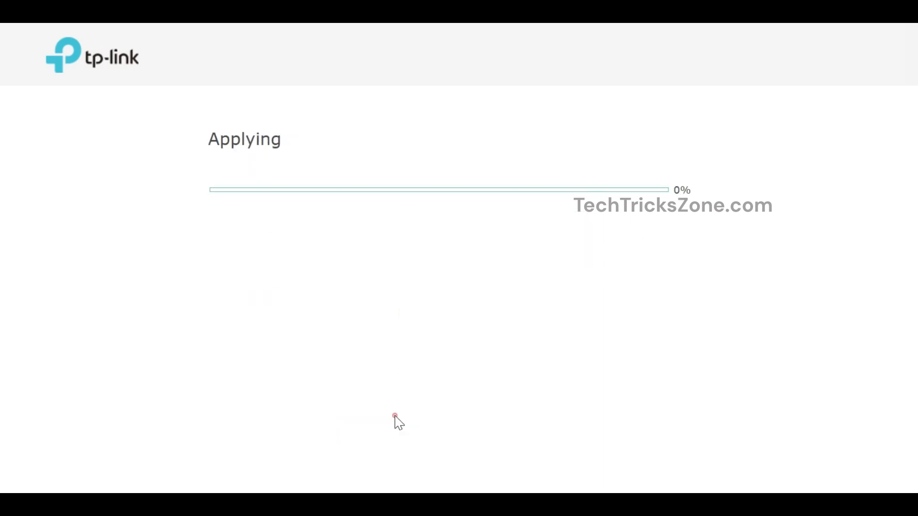
mouse_move(460, 37)
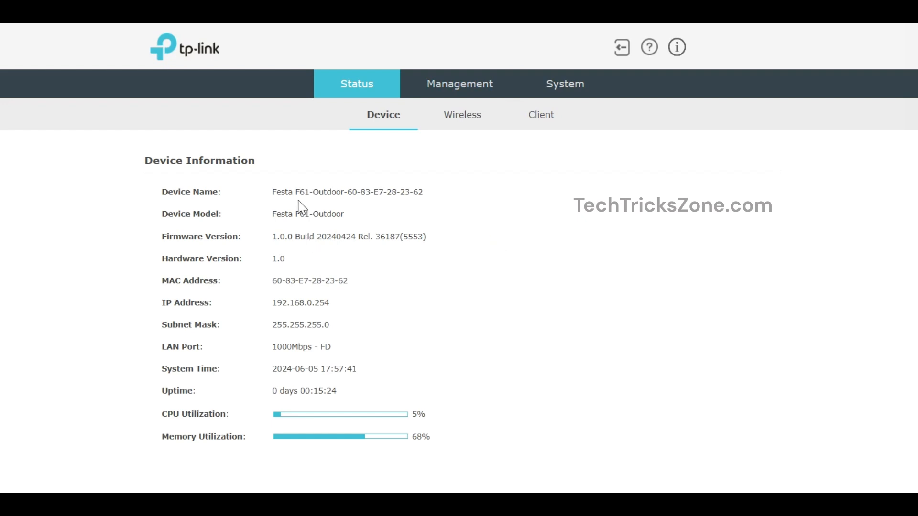
mouse_move(343, 214)
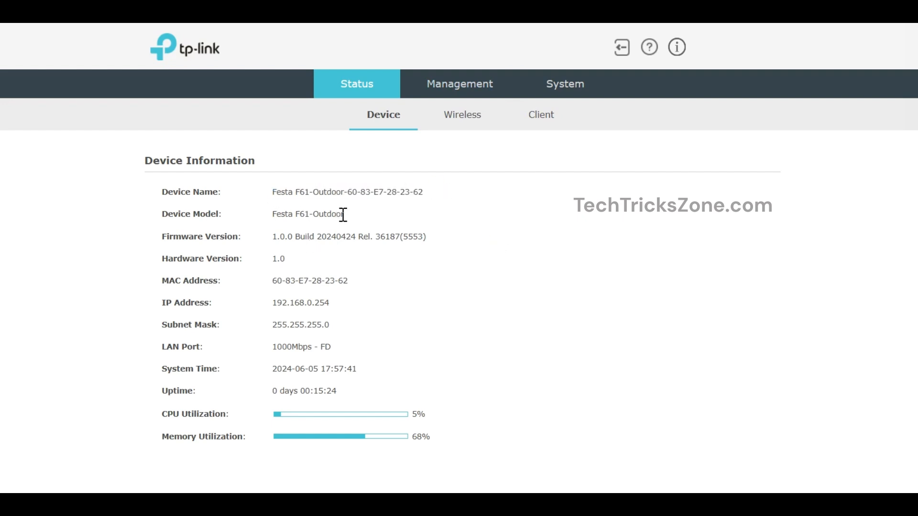
mouse_move(585, 491)
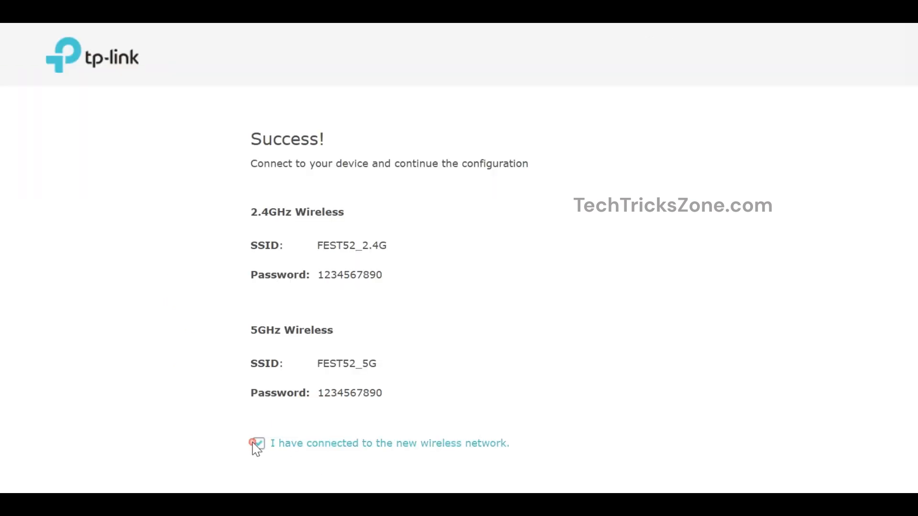
click(258, 443)
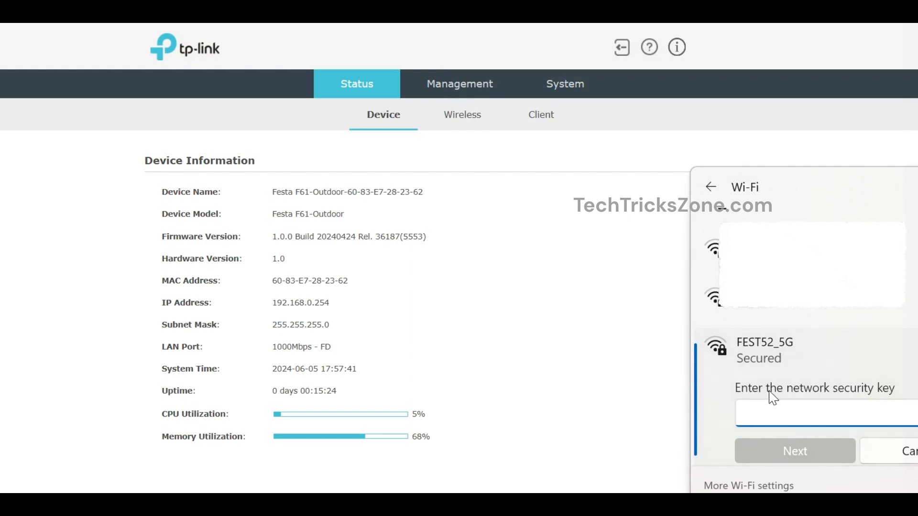
Enter and submit the FEST52_5G security key.
text(•••••)
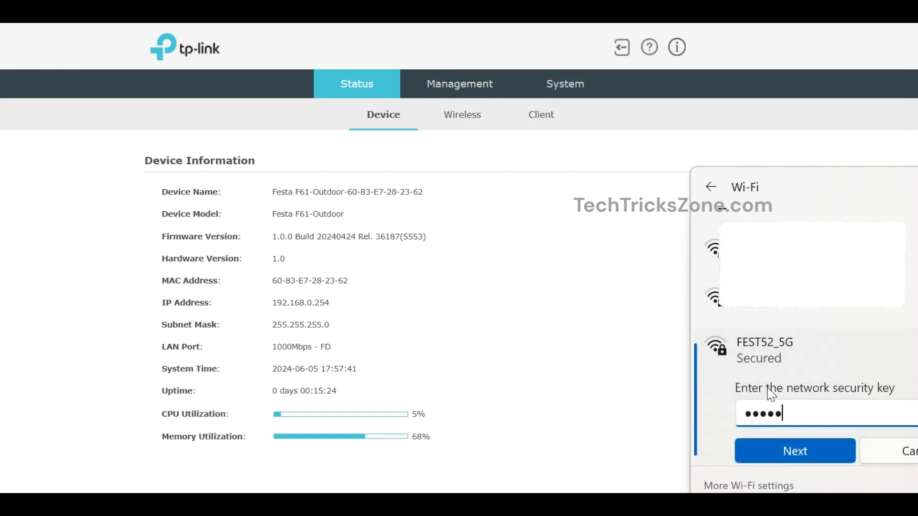
click(795, 451)
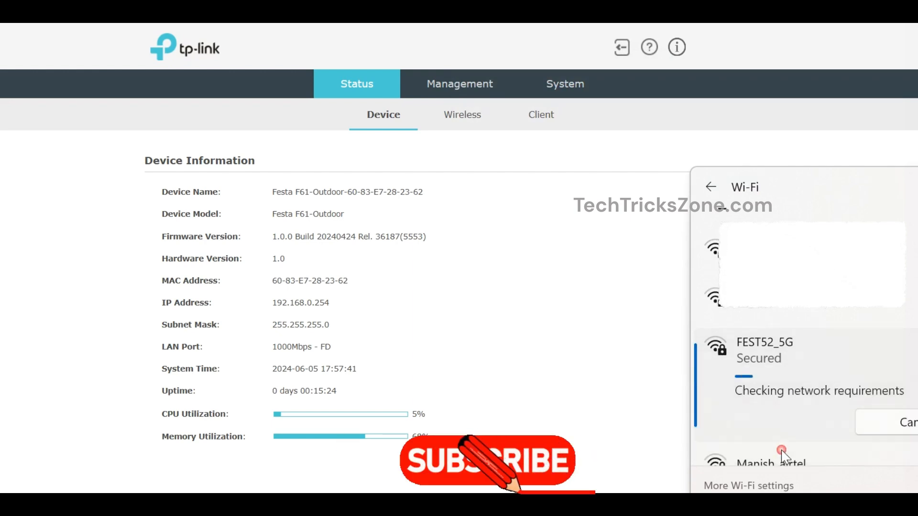